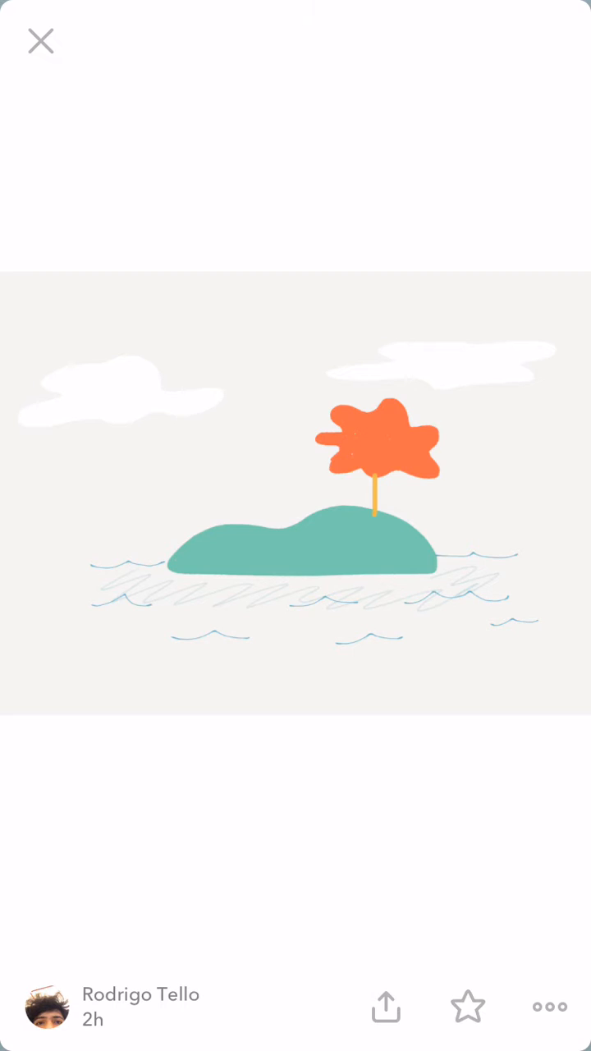
Save the finished island drawing from Paper to the camera roll.
{"action": "left_click", "coordinate": [385, 1006]}
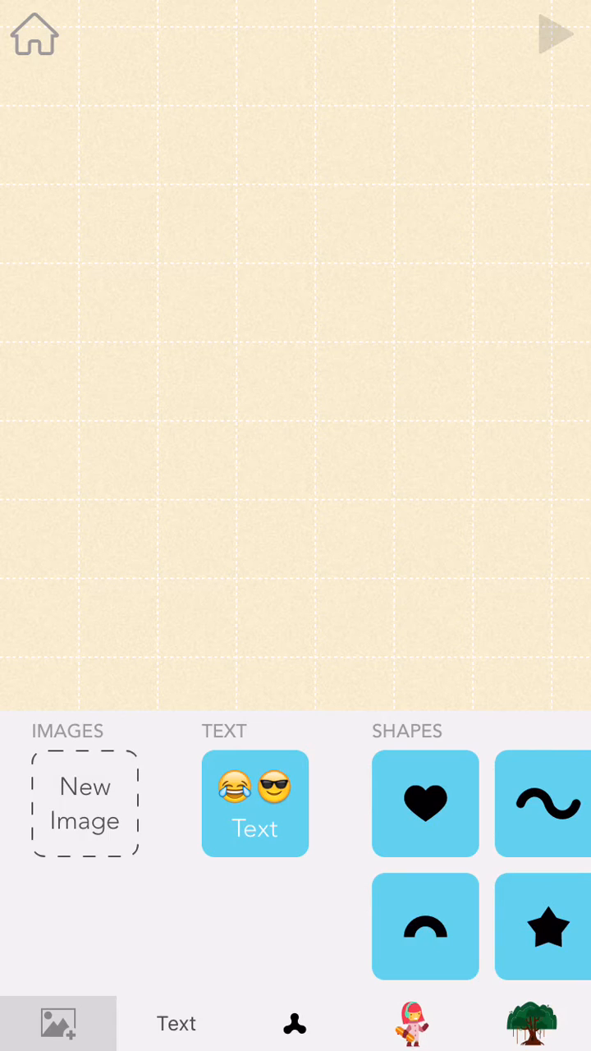
Add the island photo as a new Hopscotch image with the full rectangle cutout.
{"action": "left_click", "coordinate": [84, 803]}
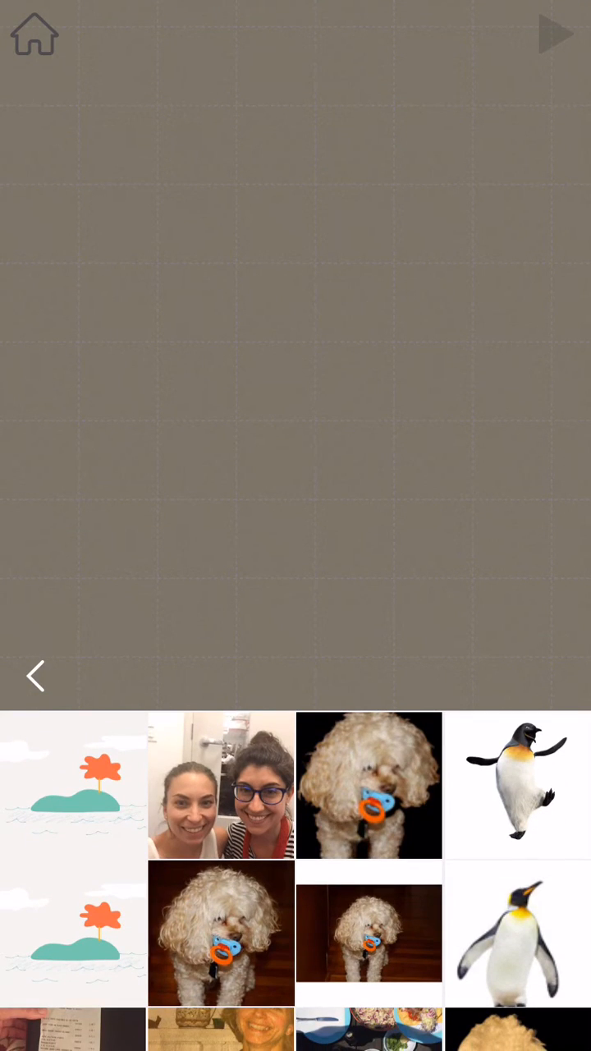
{"action": "left_click", "coordinate": [73, 785]}
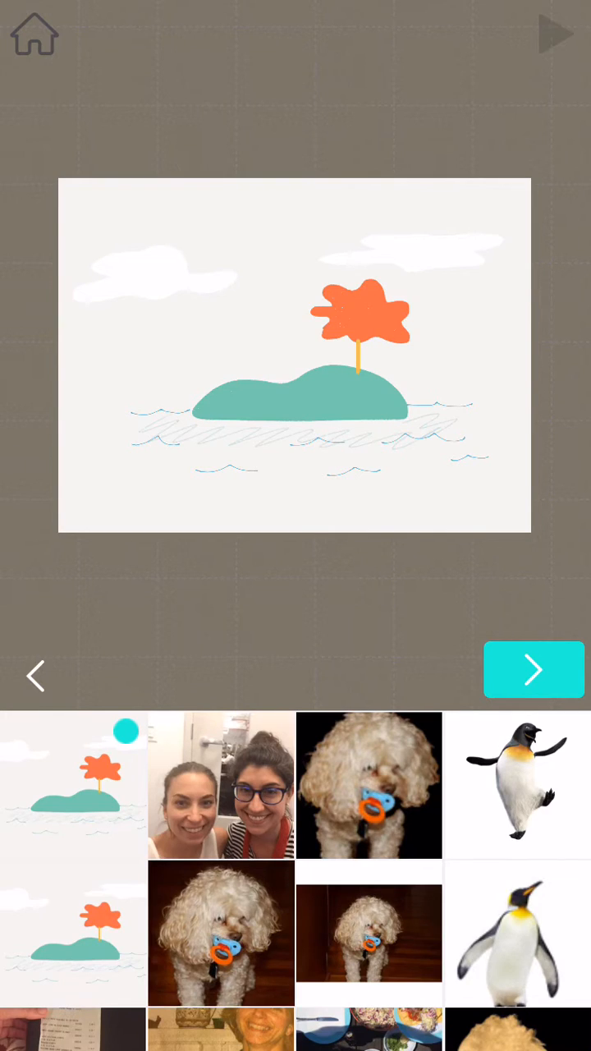
{"action": "left_click", "coordinate": [535, 670]}
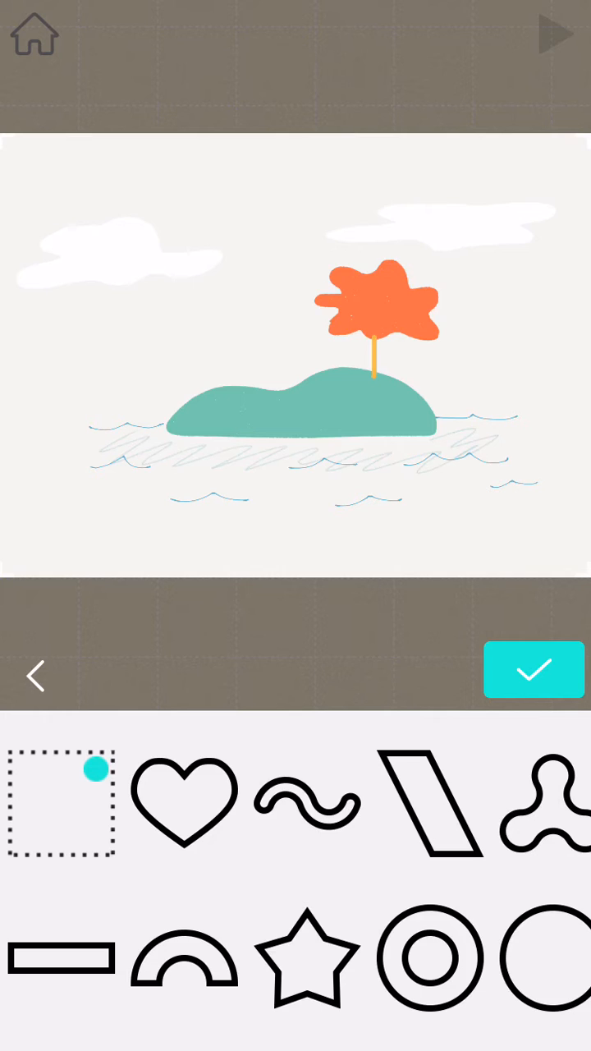
Save the island image and open its code editor from the Images thumbnail.
{"action": "left_click", "coordinate": [535, 669]}
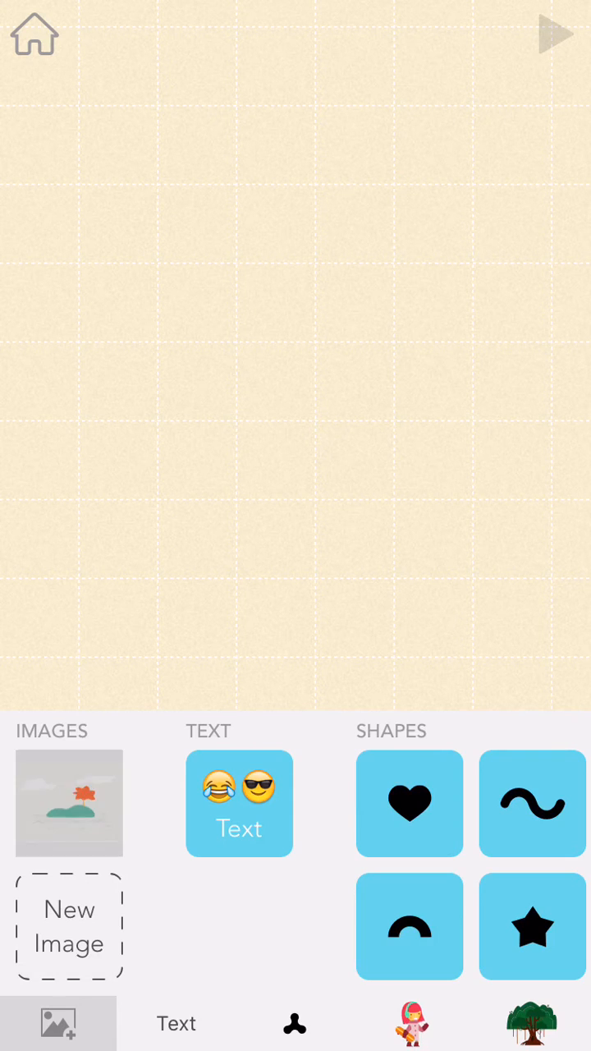
{"action": "left_click", "coordinate": [69, 803]}
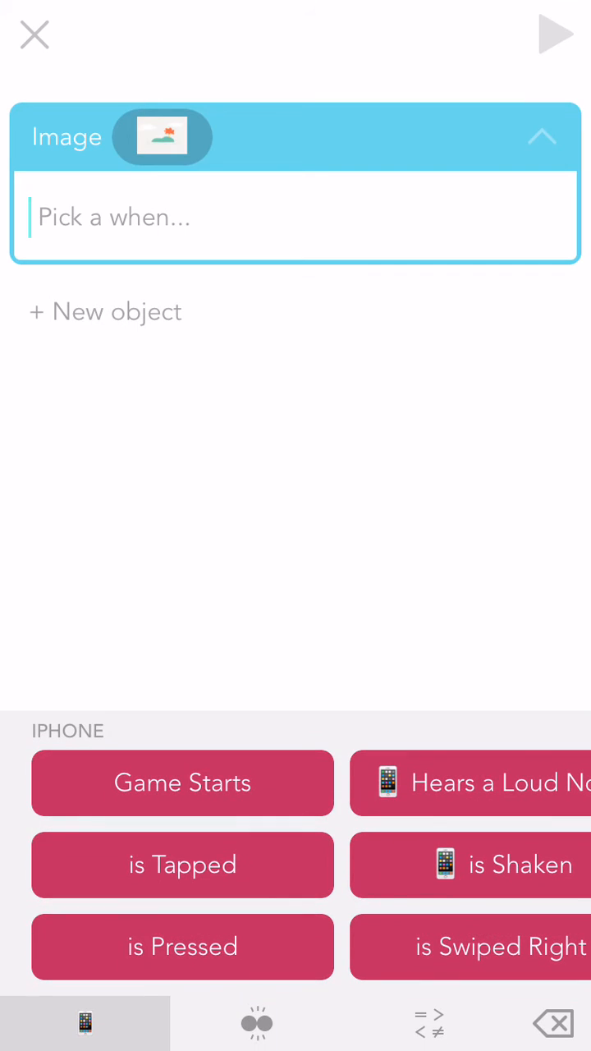
Add a 'Game Starts' rule with 'Send to Back' and 'Set Size' blocks.
{"action": "left_click", "coordinate": [182, 783]}
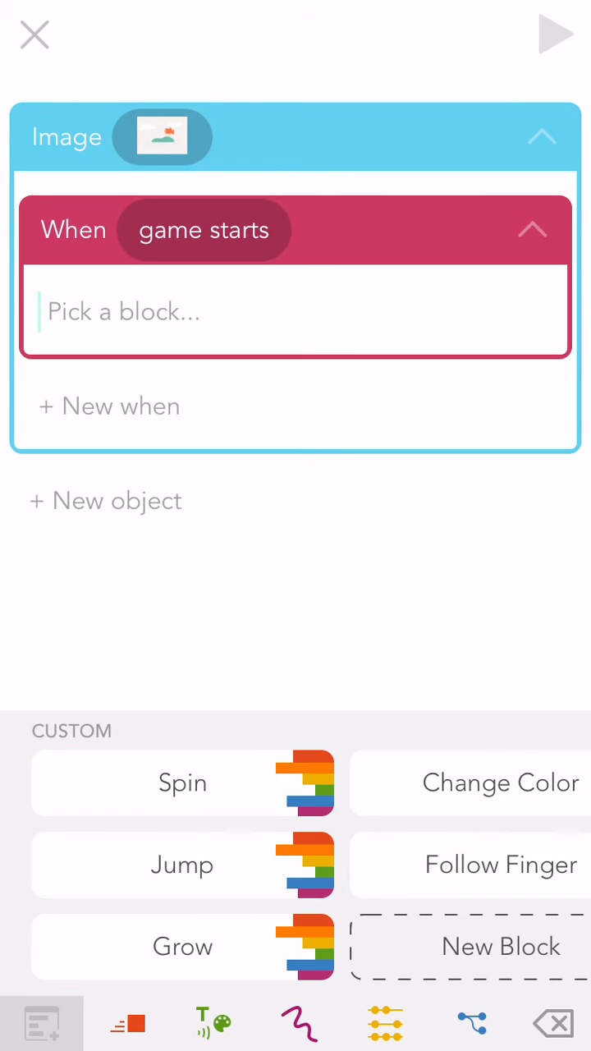
{"action": "left_click", "coordinate": [212, 1023]}
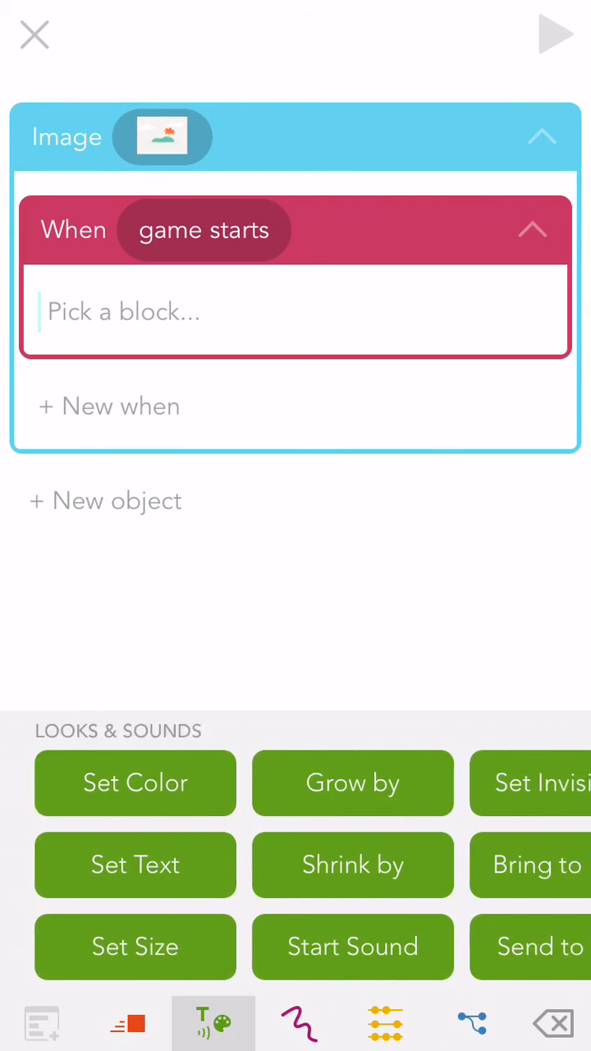
{"action": "left_click", "coordinate": [531, 946]}
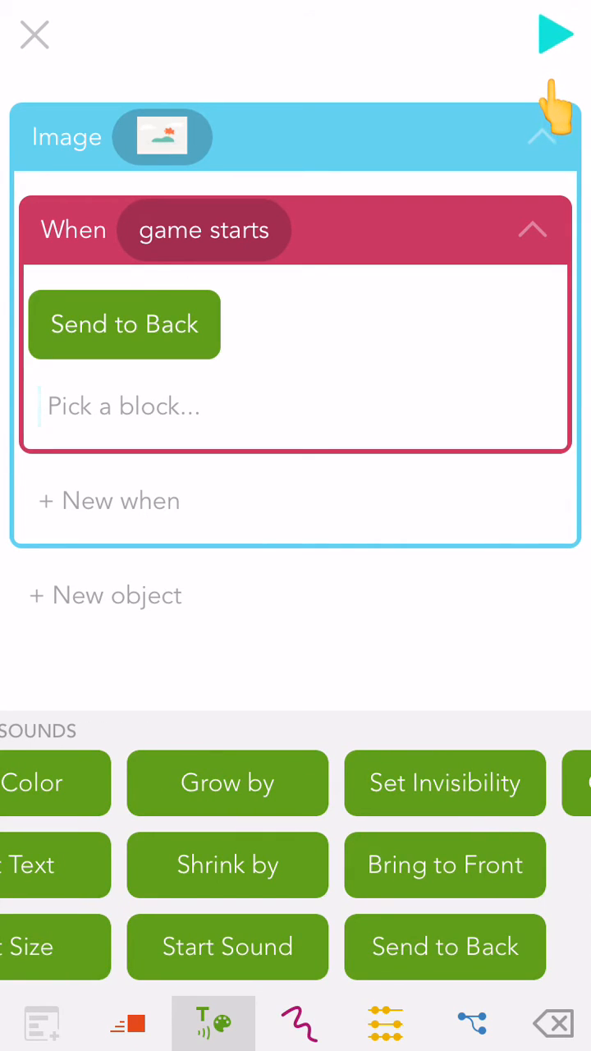
{"action": "left_click", "coordinate": [127, 1023]}
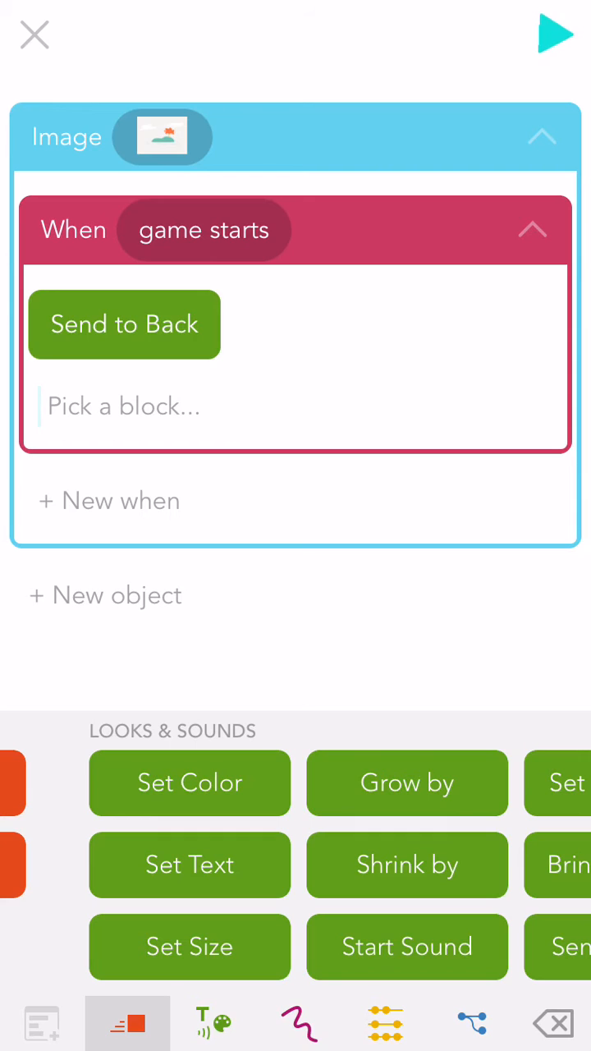
{"action": "left_click", "coordinate": [190, 946]}
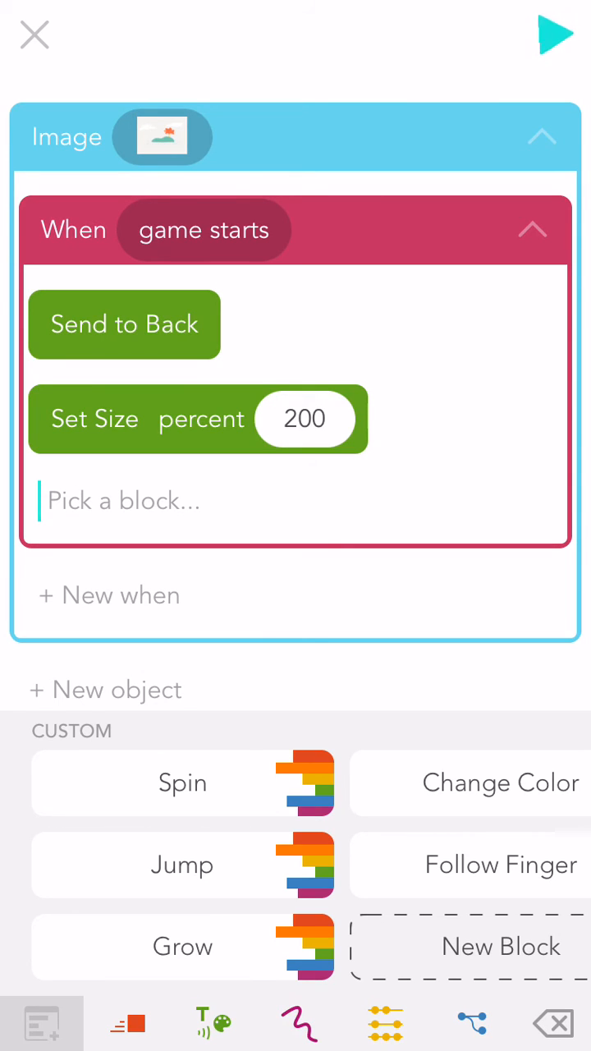
Change the island image size to 25 percent and run the project preview.
{"action": "left_click", "coordinate": [548, 35]}
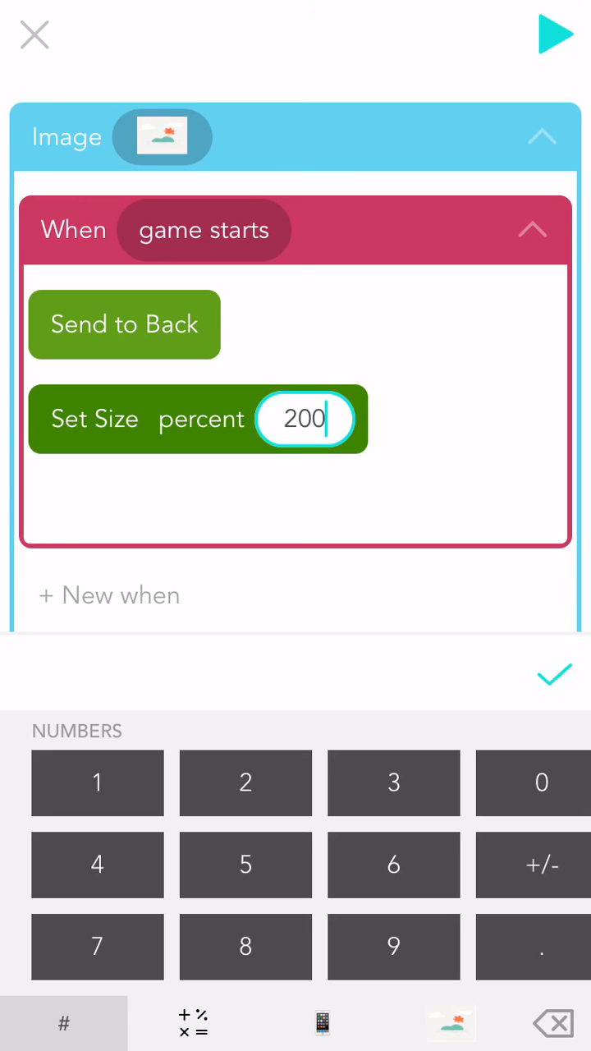
{"action": "left_click", "coordinate": [555, 1022]}
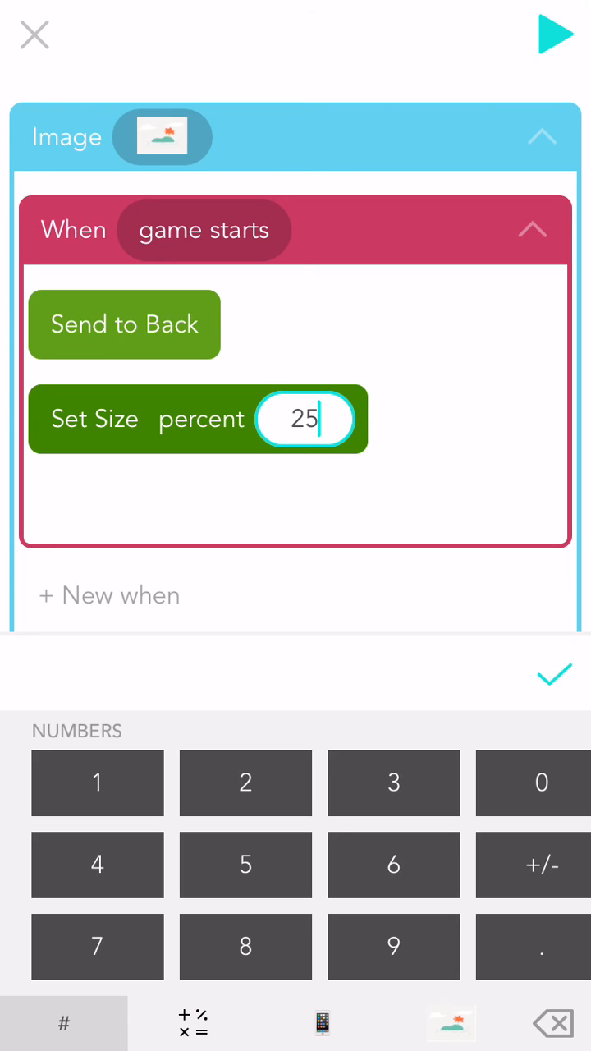
{"action": "left_click", "coordinate": [557, 675]}
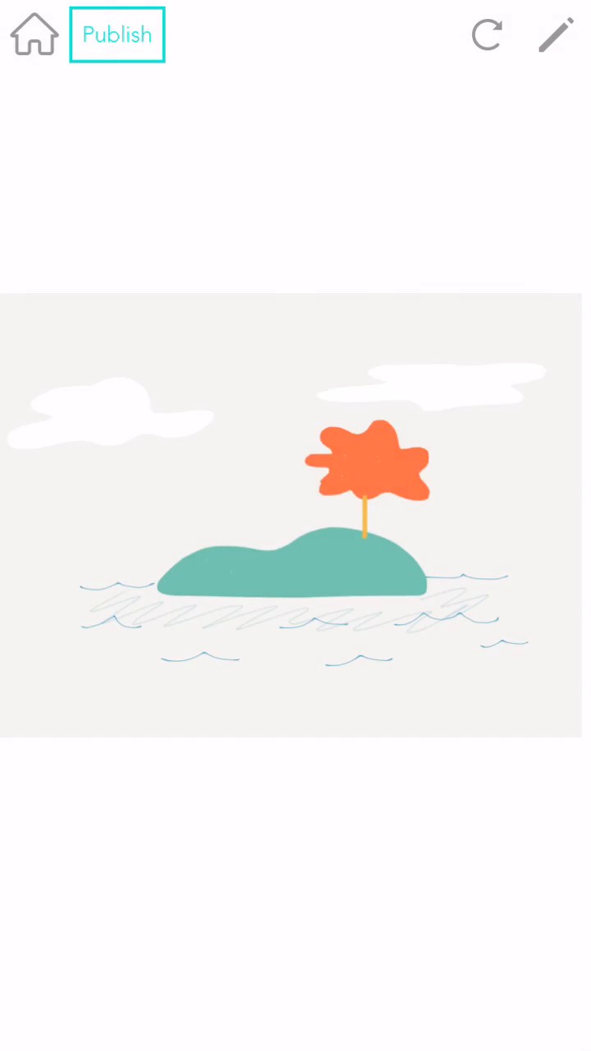